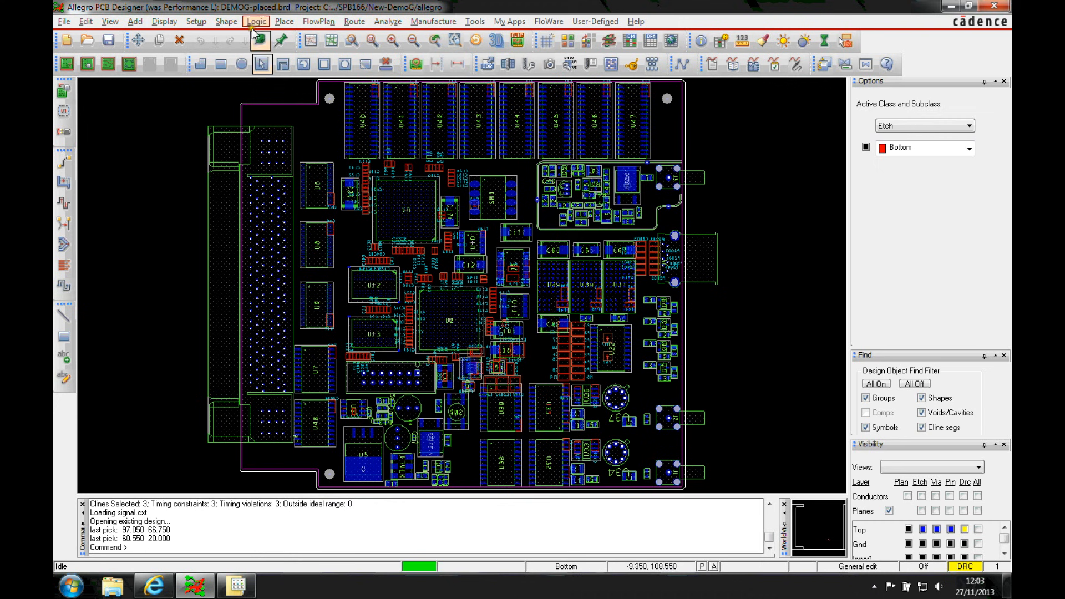
mouse_move(499, 350)
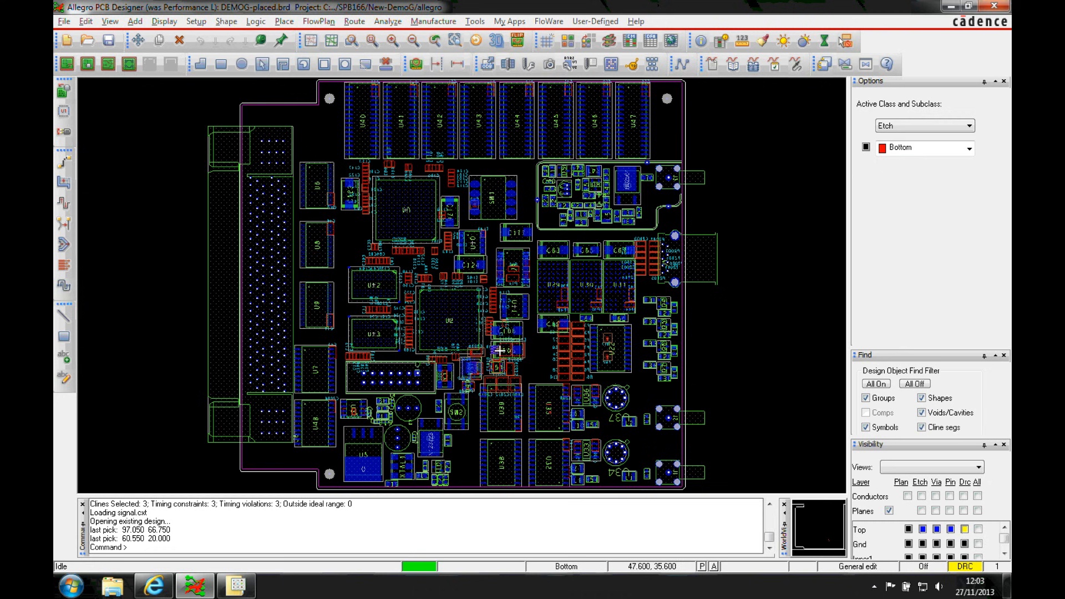
mouse_move(196, 21)
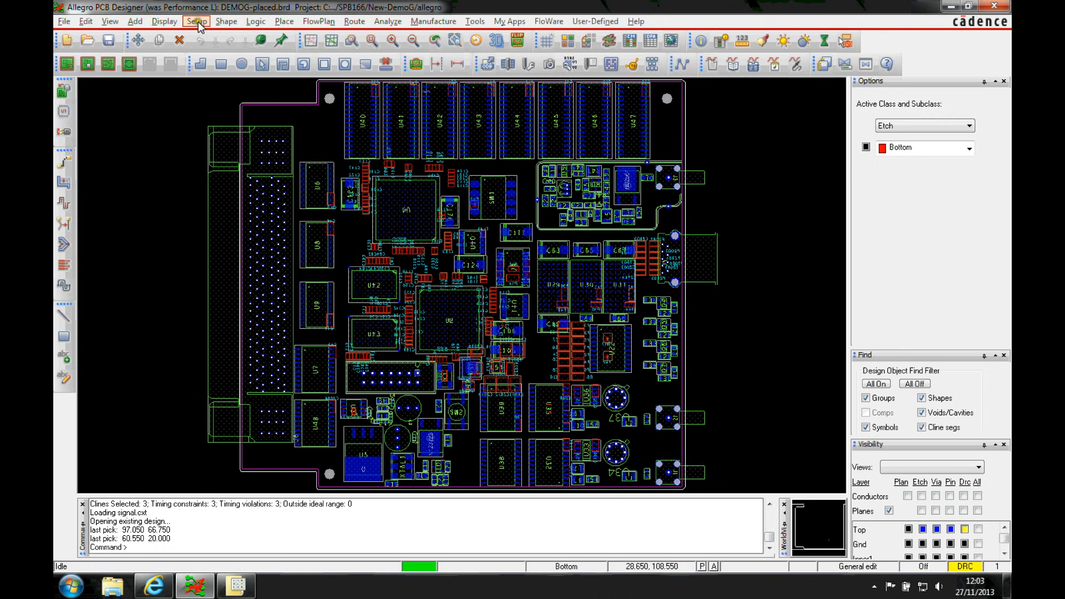
Step: Open the Setup menu on the DEMOG-placed board
left_click(196, 21)
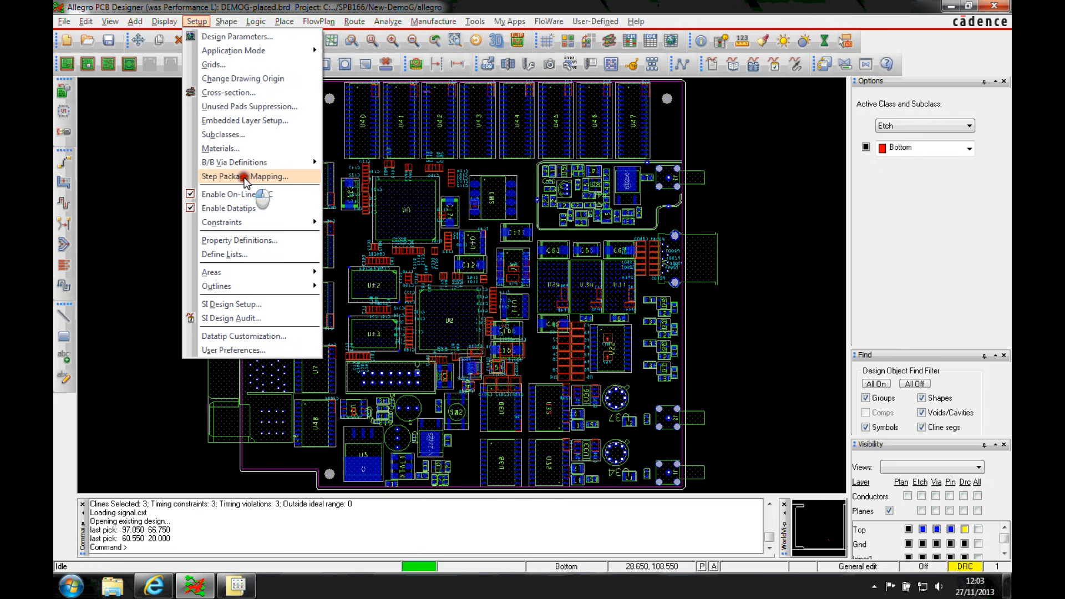
Step: Open STEP Package Mapping, list symbols missing STEP models, and preview USB3A_FEMALE without overlay
left_click(245, 176)
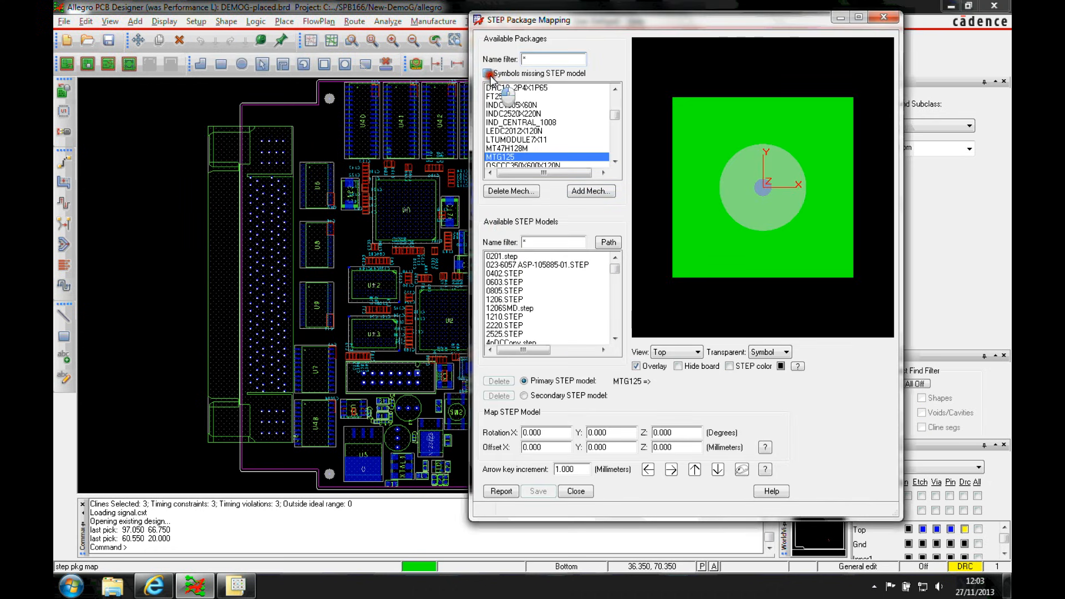
left_click(488, 73)
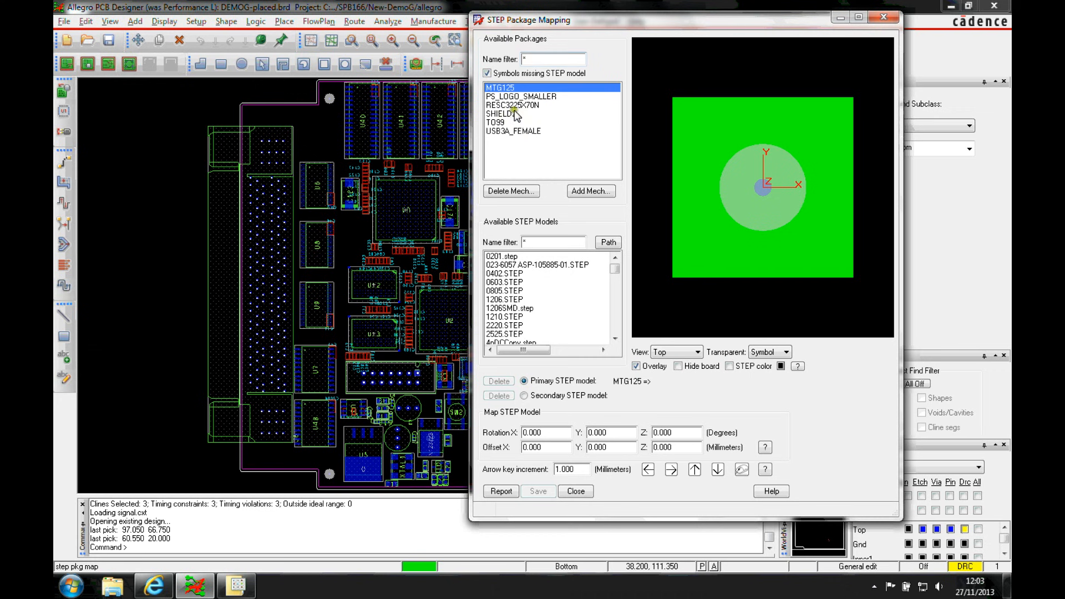
left_click(514, 131)
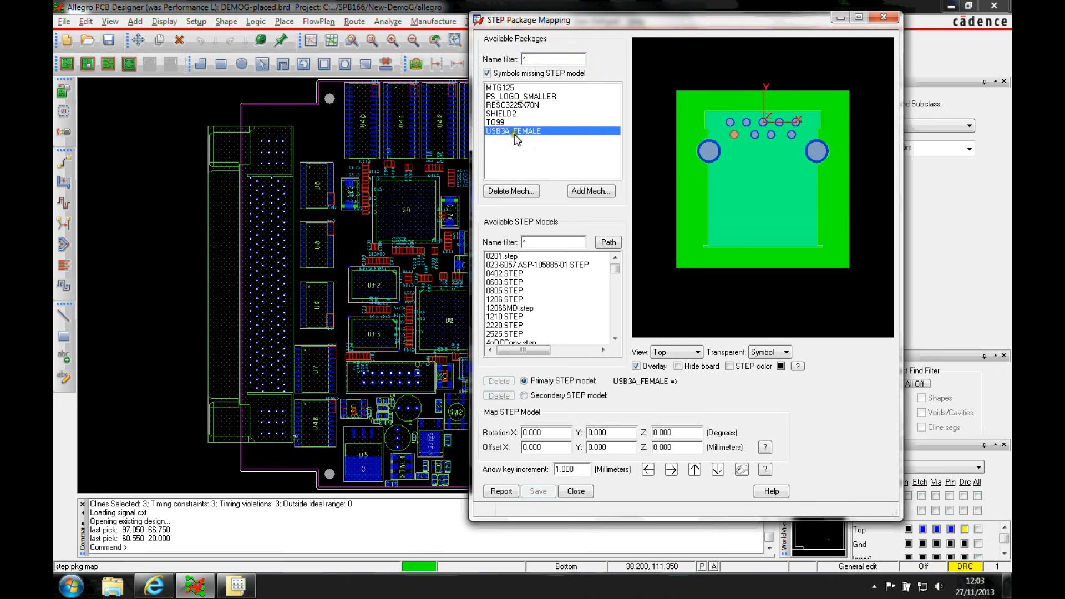
left_click(769, 351)
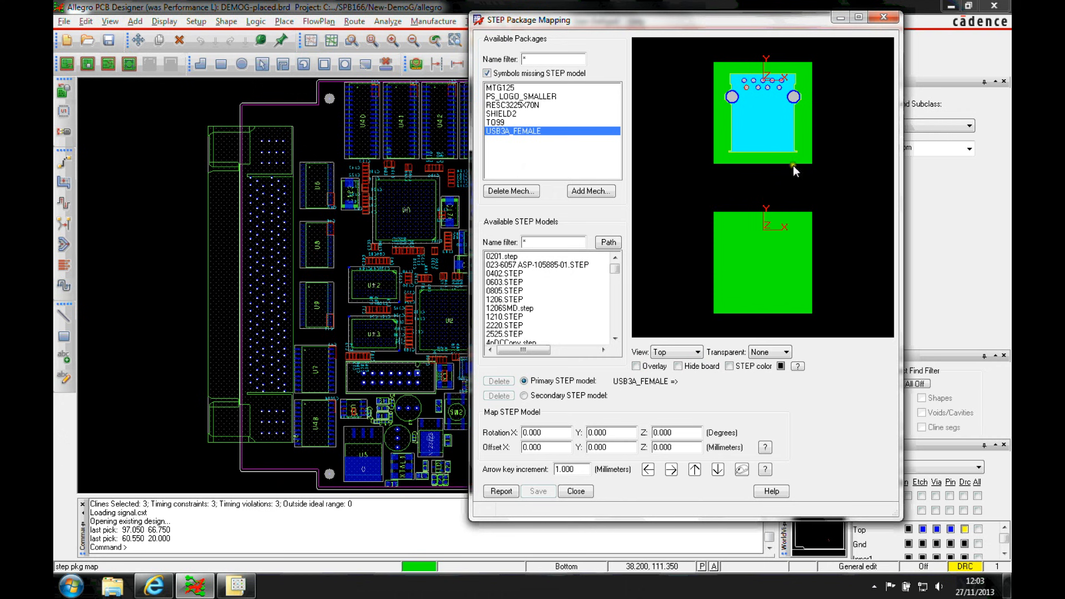
left_click(554, 243)
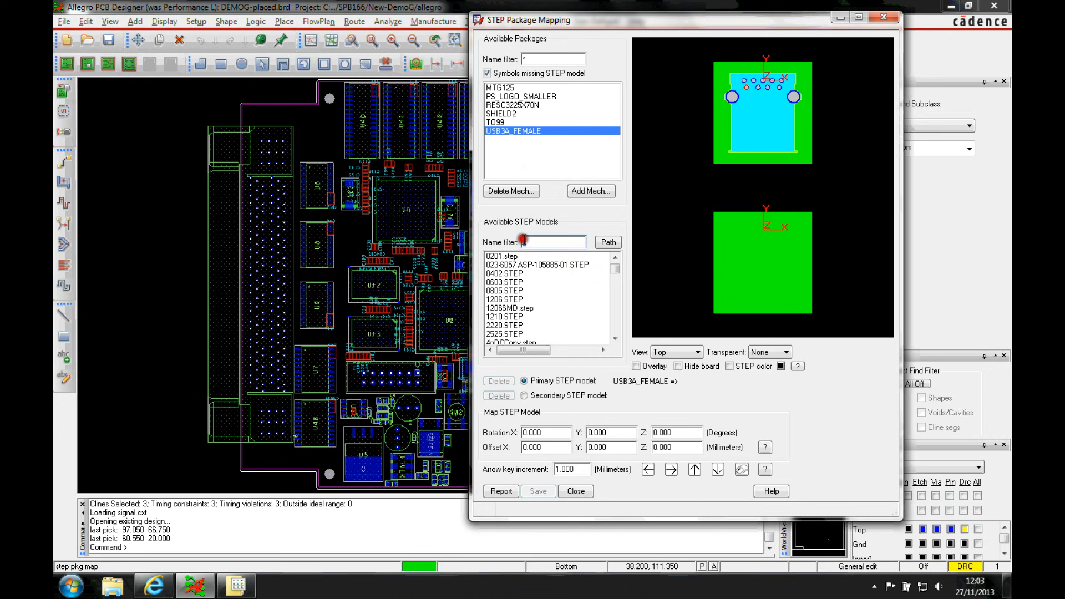
Step: Filter models by 'usb', map USB-A-01.STEP to USB3A_FEMALE, and overlay it
type("usb")
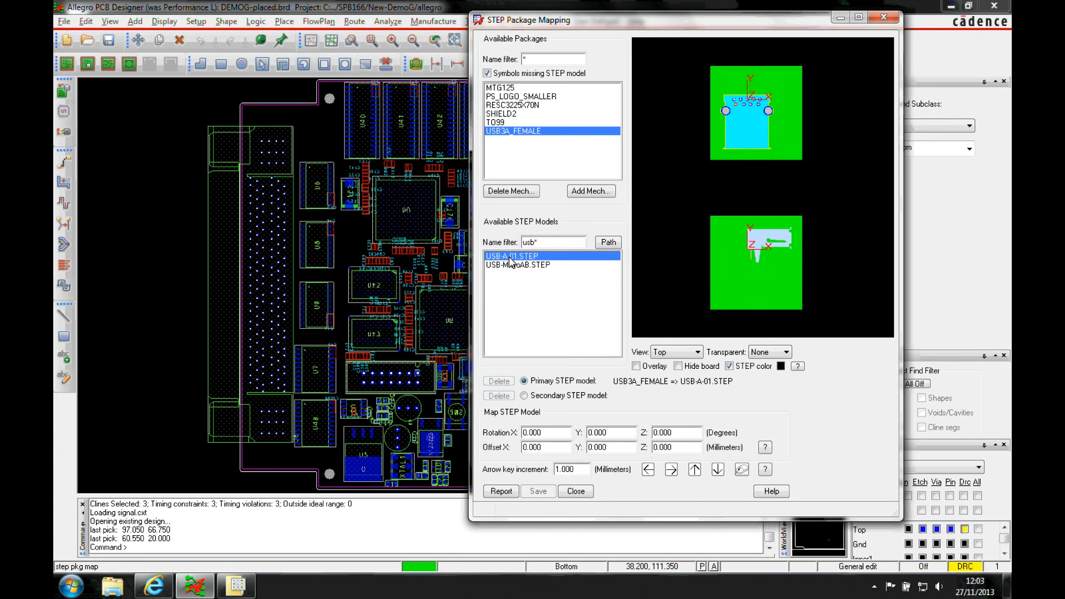
left_click(636, 366)
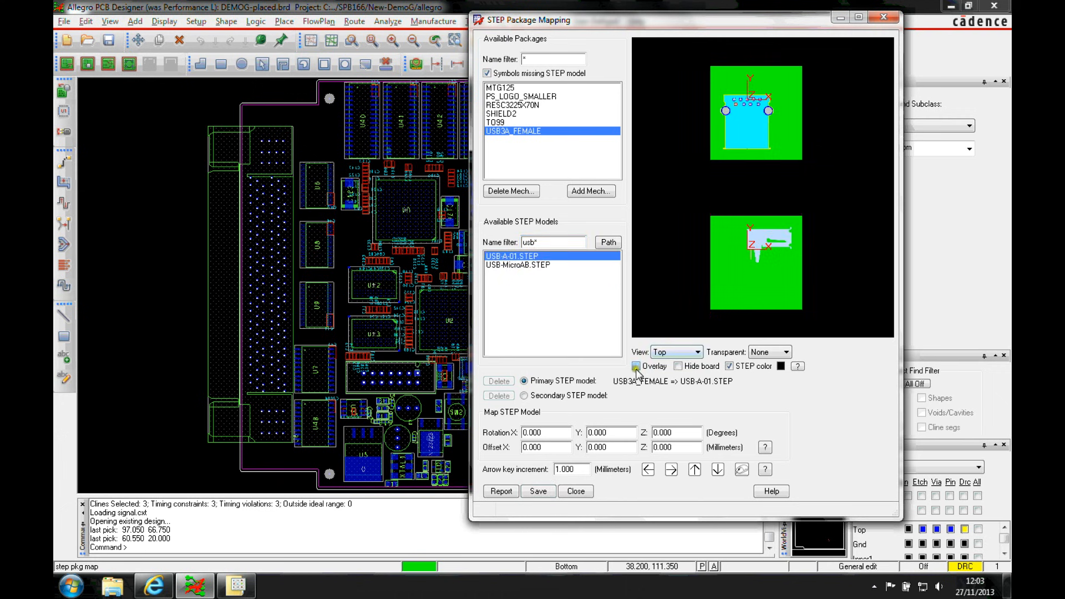
left_click(769, 352)
type("270.000")
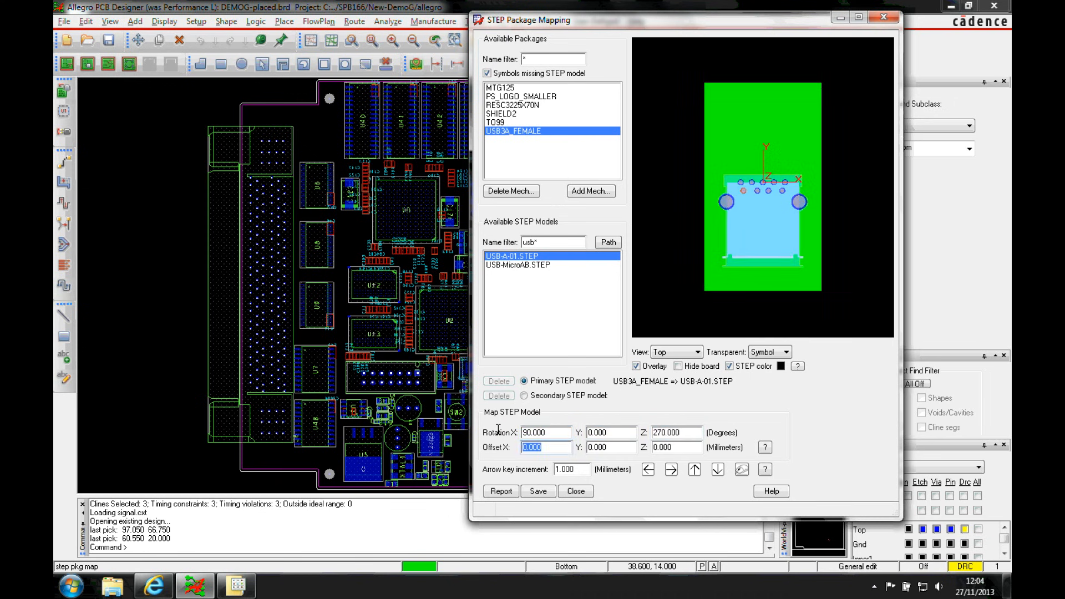
mouse_move(581, 348)
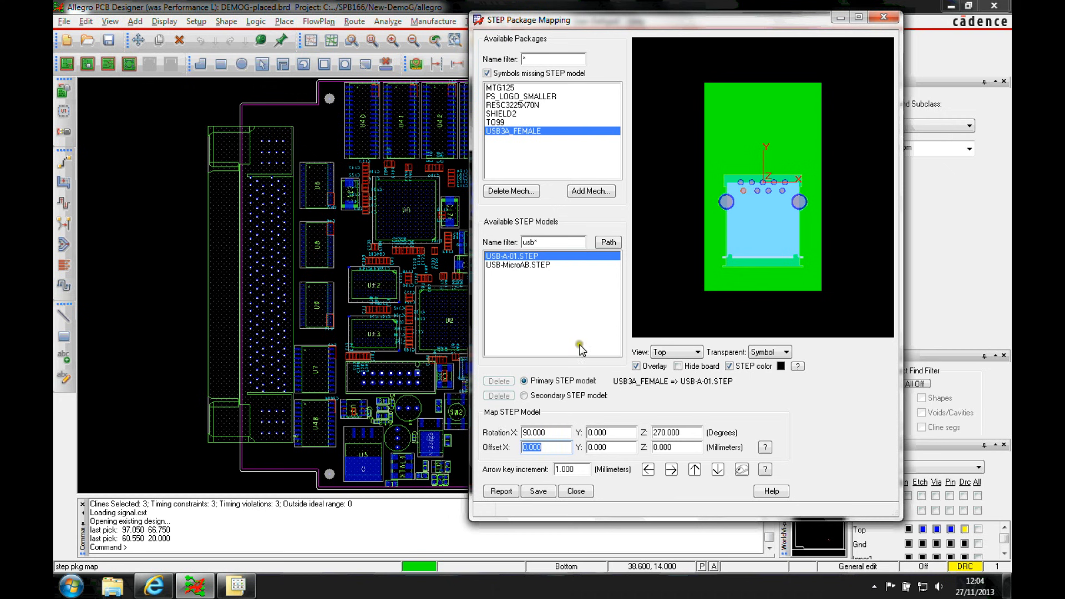
mouse_move(708, 405)
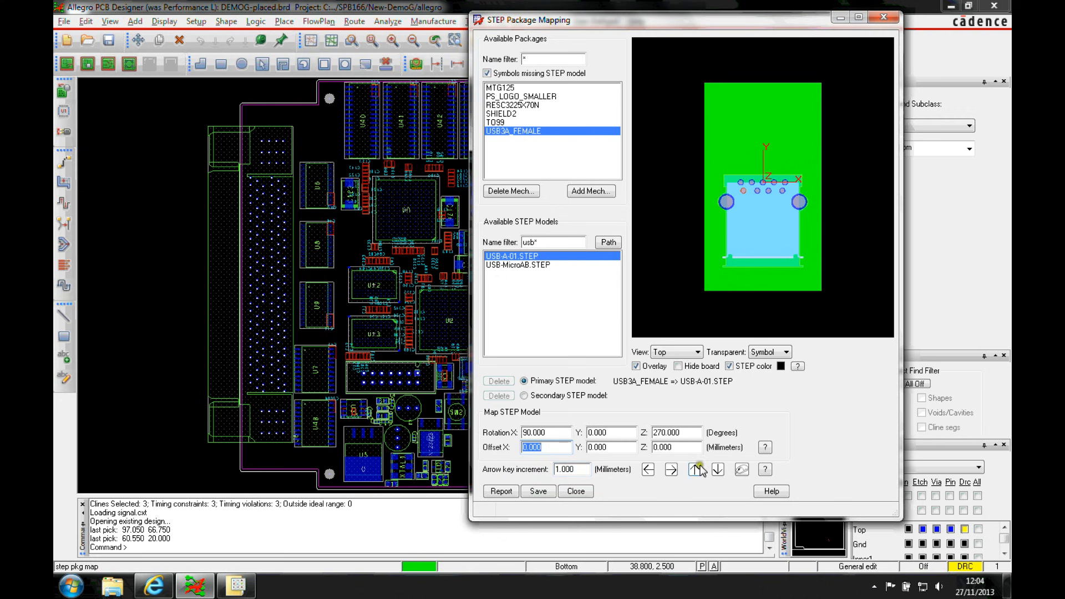
Step: Nudge the USB-A-01 model into place with a Y offset of -0.25 mm
left_click(694, 470)
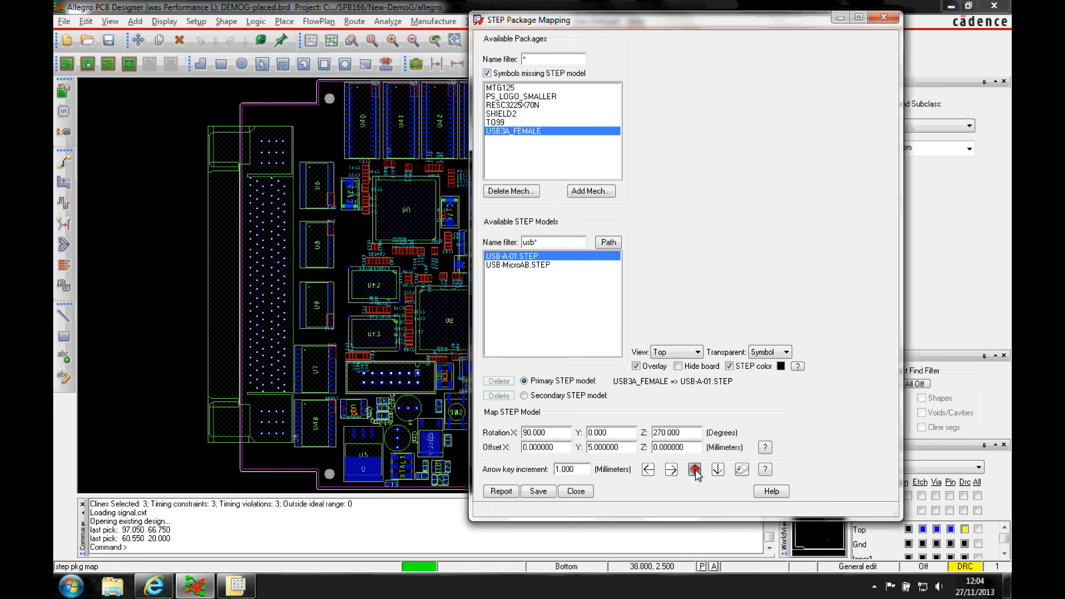
left_click(694, 470)
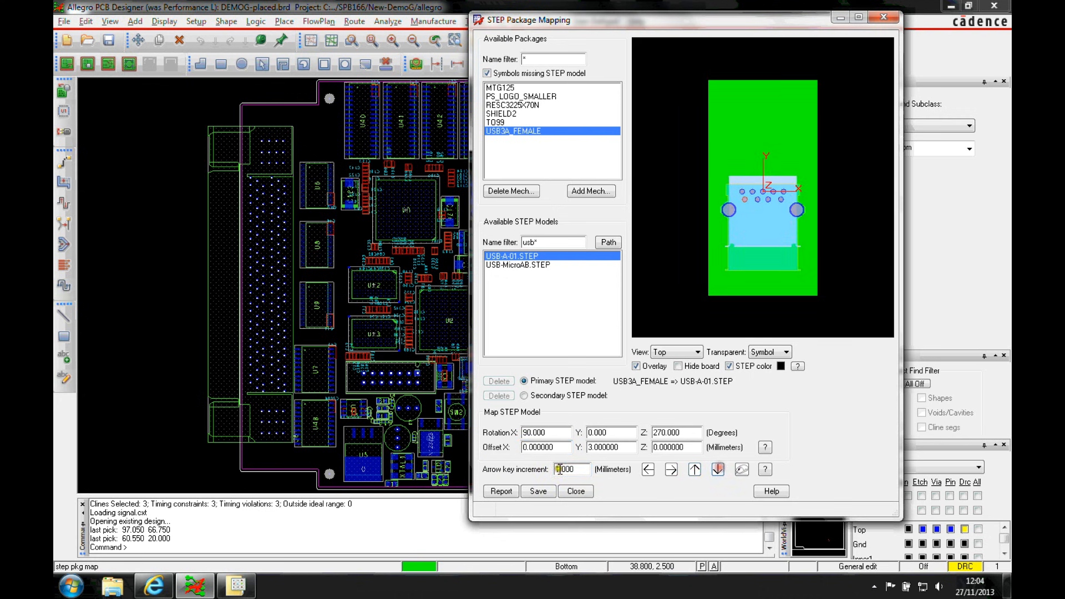
left_click(717, 470)
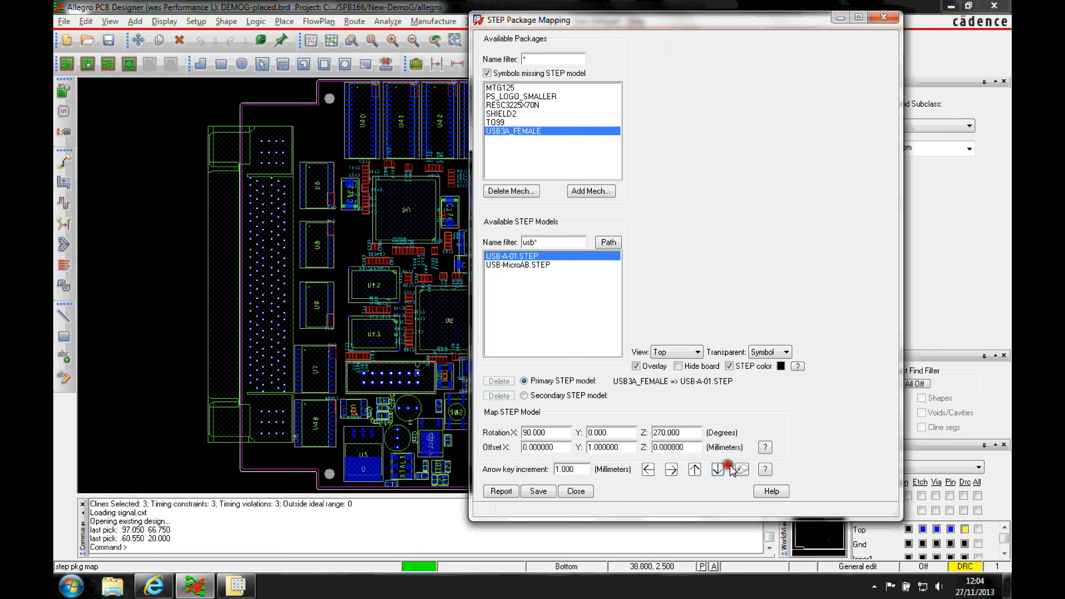
left_click(742, 469)
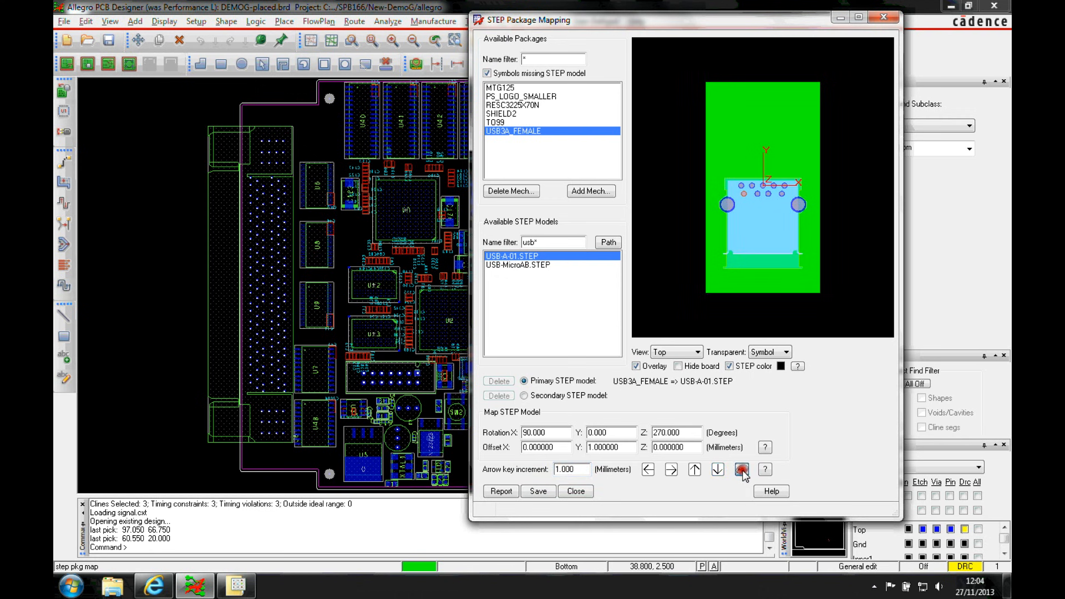
left_click(742, 469)
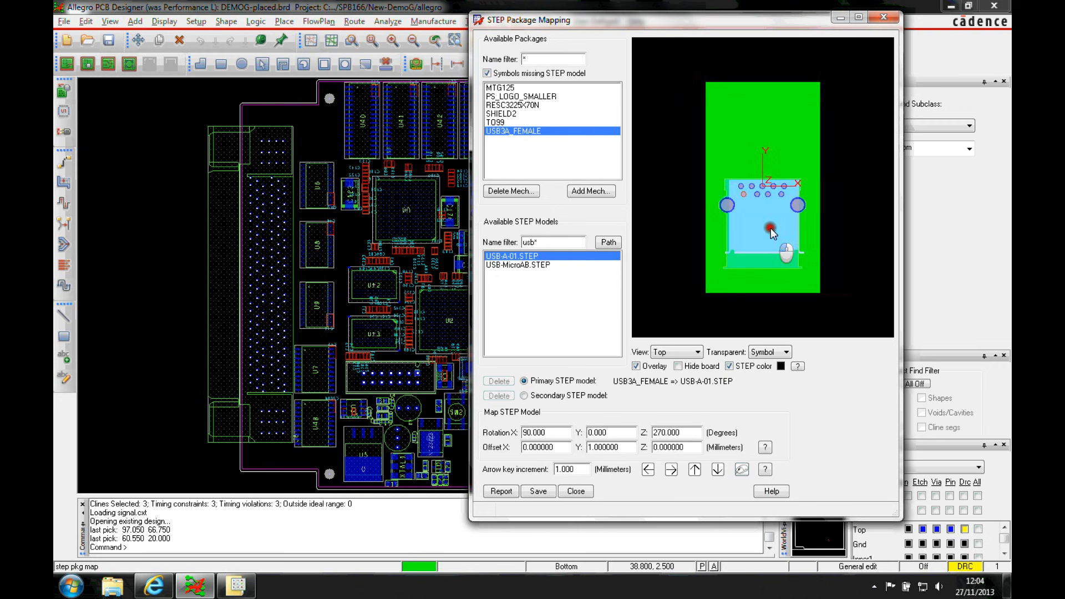
left_click(743, 469)
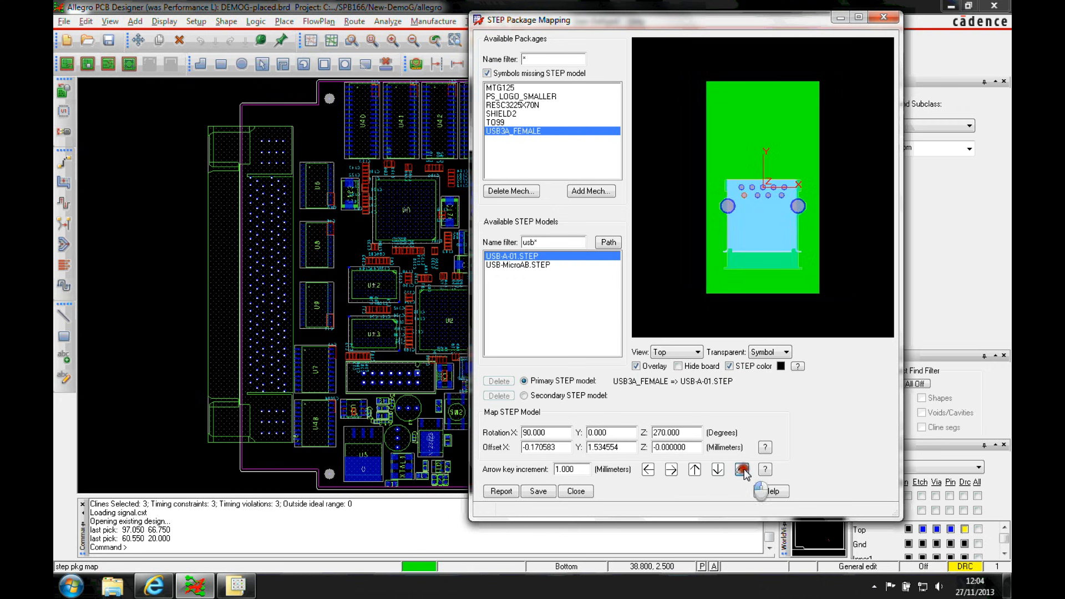
Step: Save the model mapping and view the USB connector in the 3D Viewer
left_click(742, 469)
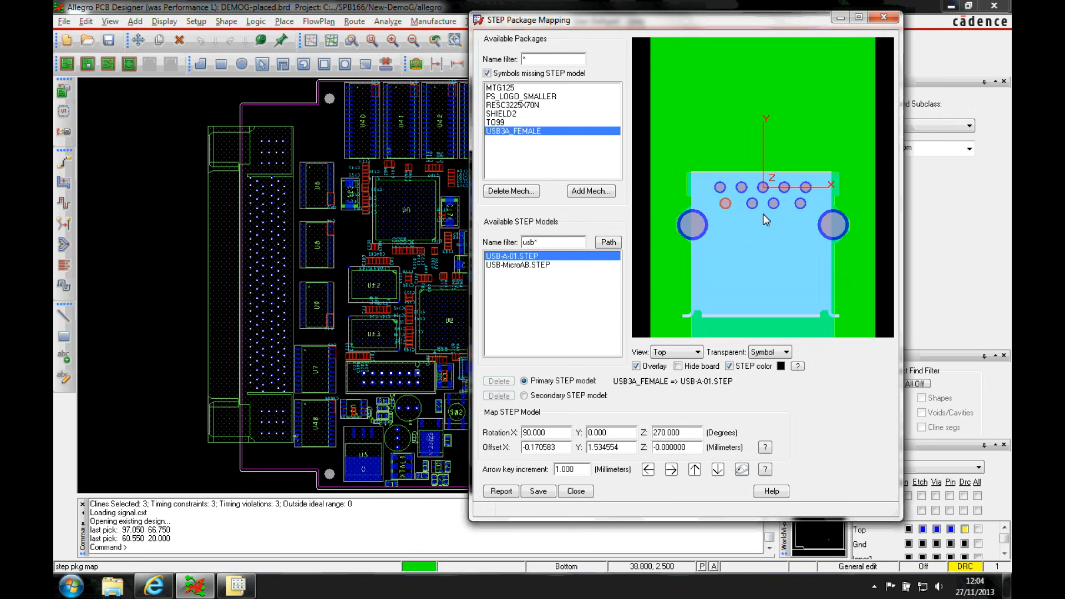
mouse_move(551, 406)
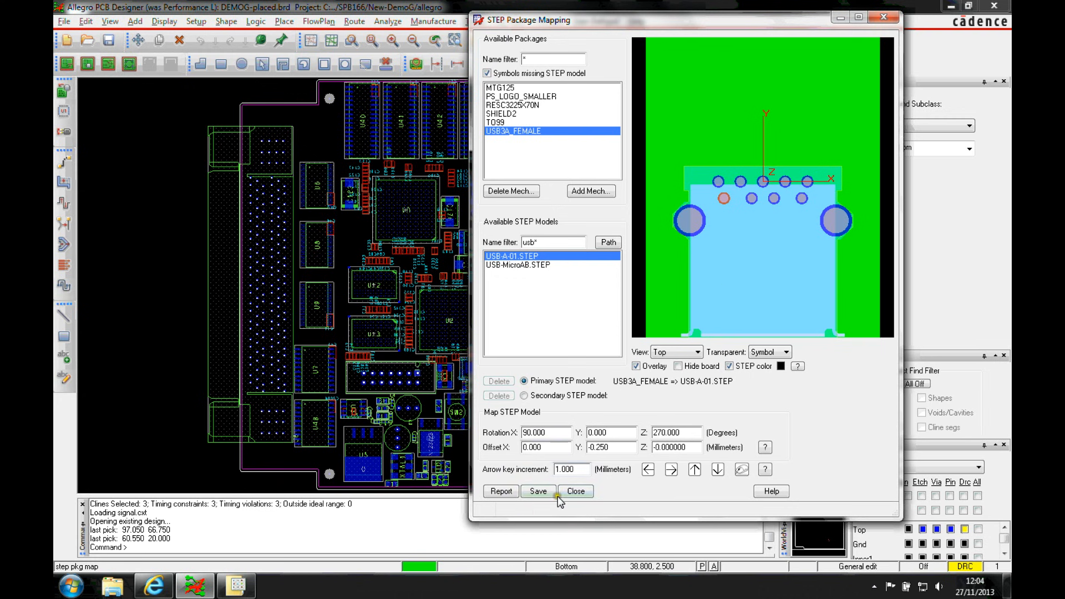
left_click(575, 492)
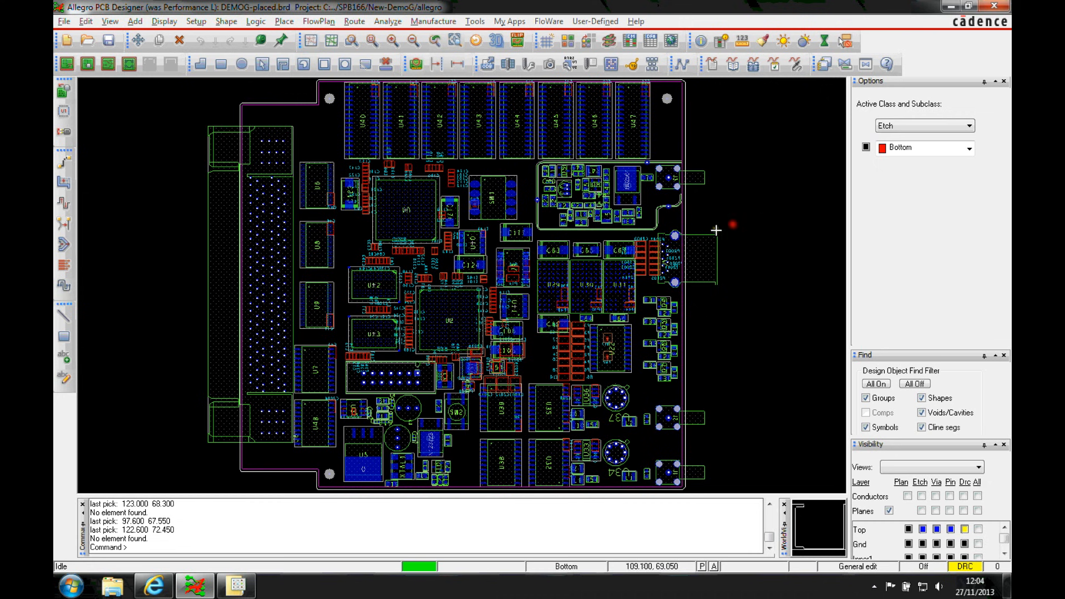
mouse_move(675, 238)
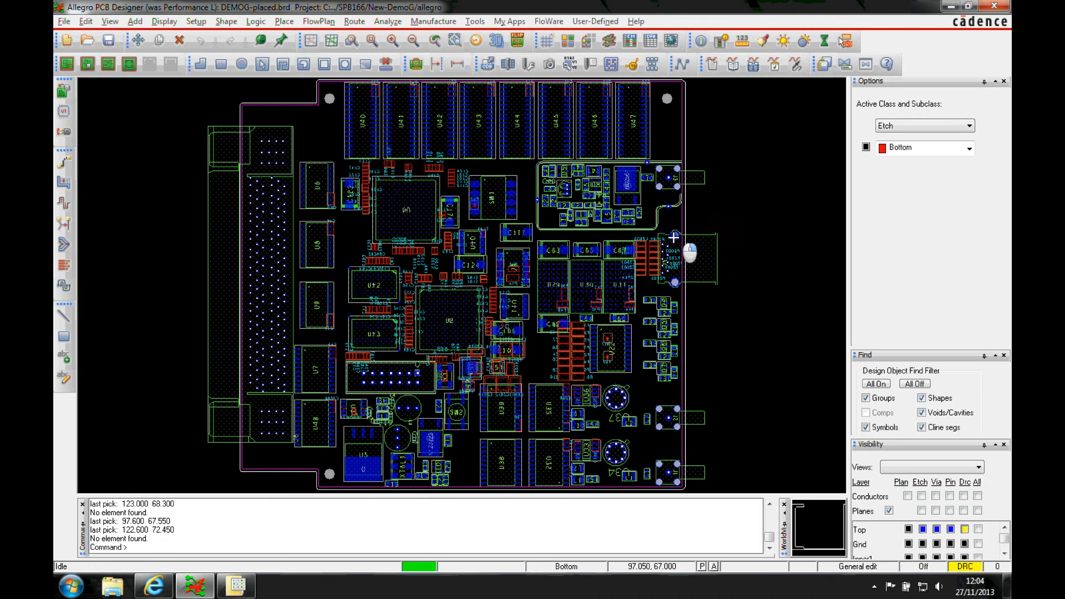
left_click(490, 41)
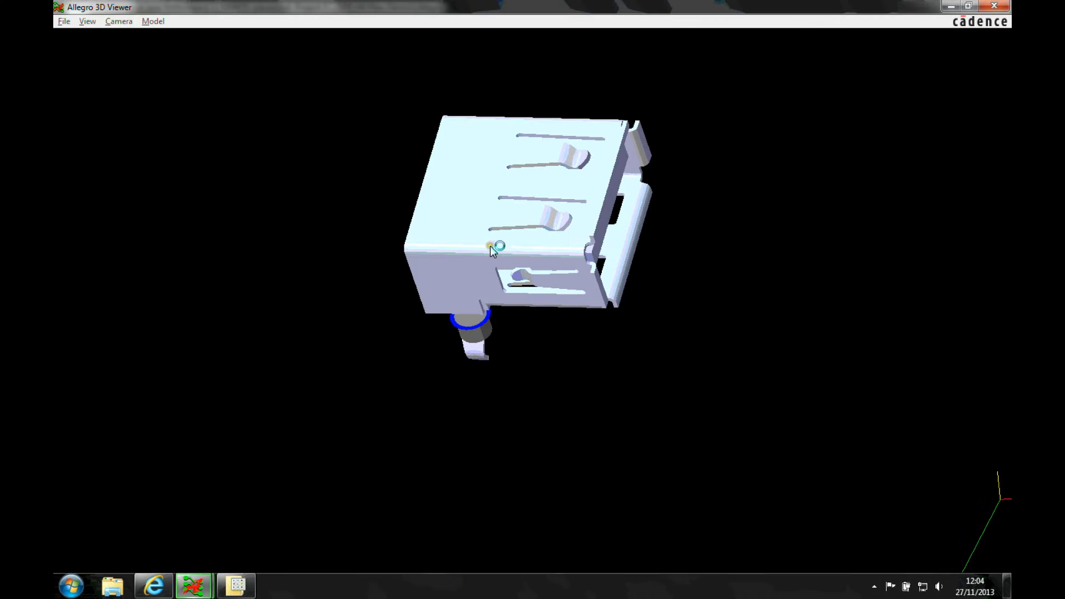